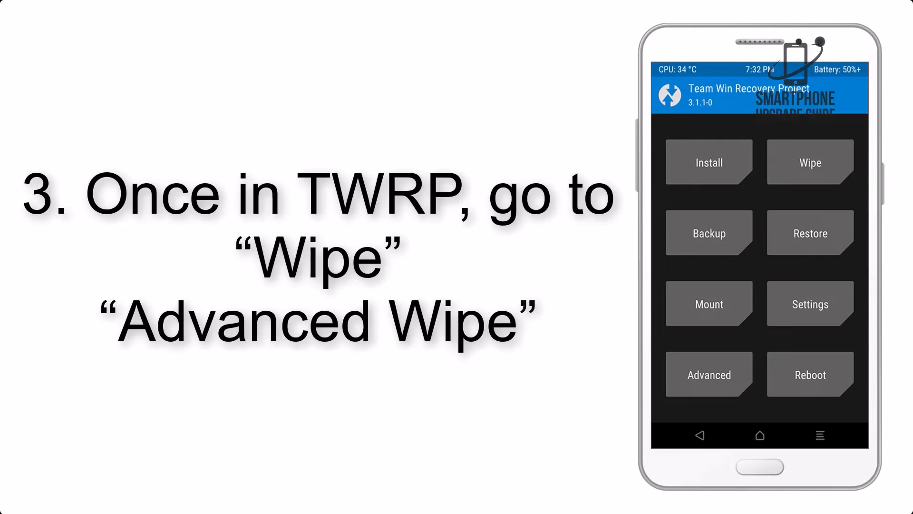
- Go from the TWRP main menu through Wipe to the Advanced Wipe partition list
left_click(809, 161)
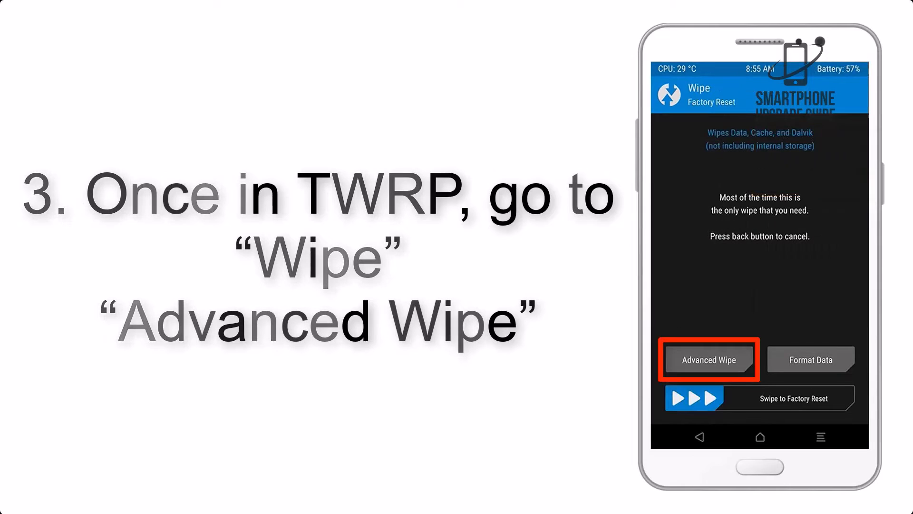
left_click(706, 359)
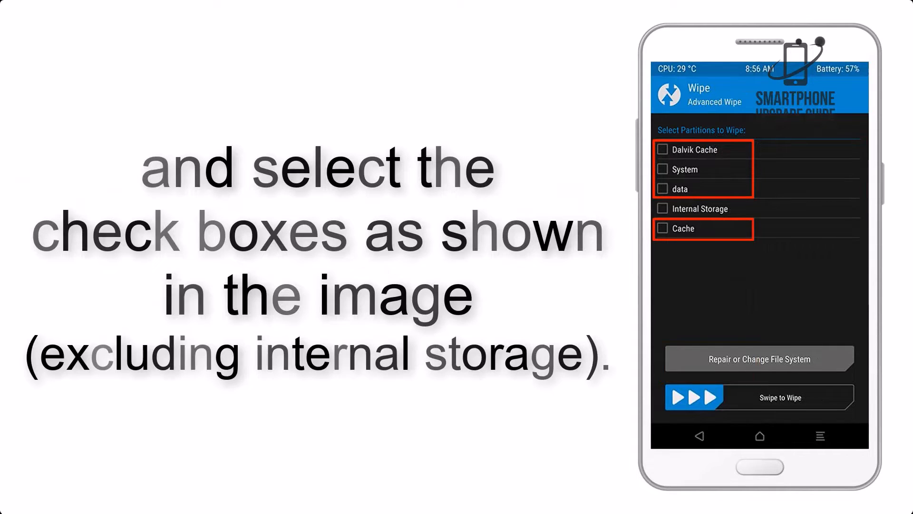